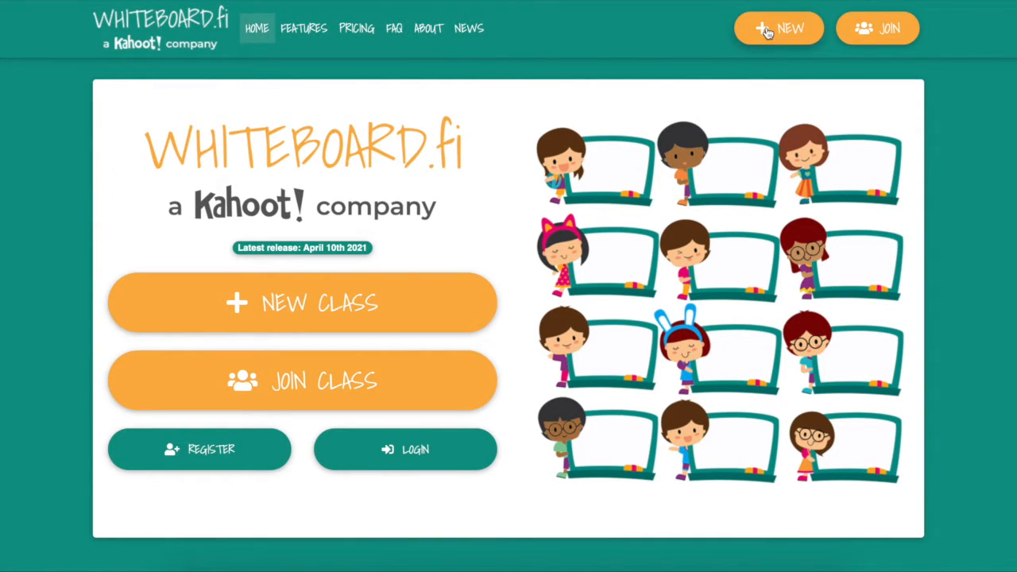
Create a new temporary class under the teacher name 'Lexi o', opening room e3dzp with its student link.
left_click(779, 28)
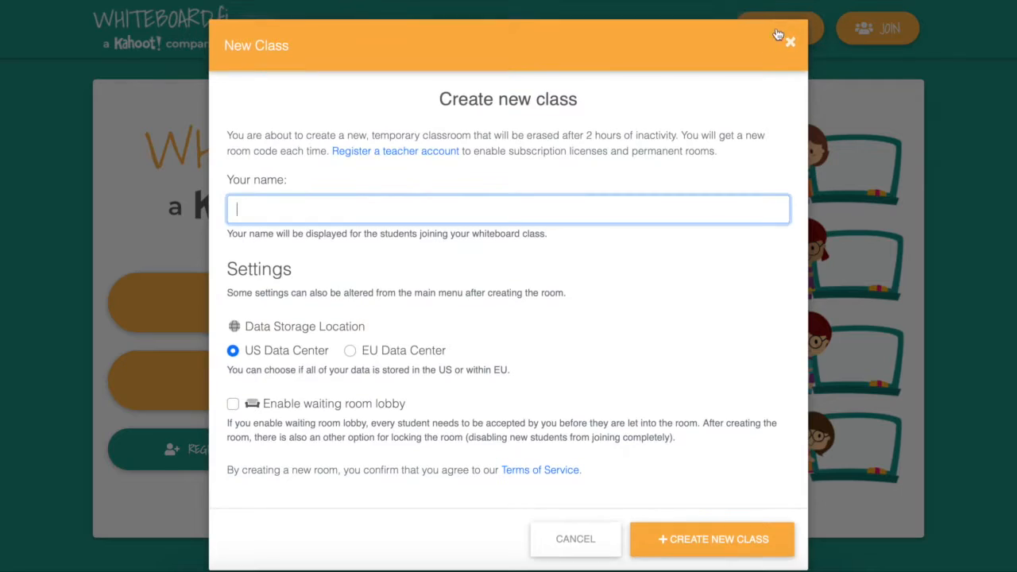
type("L")
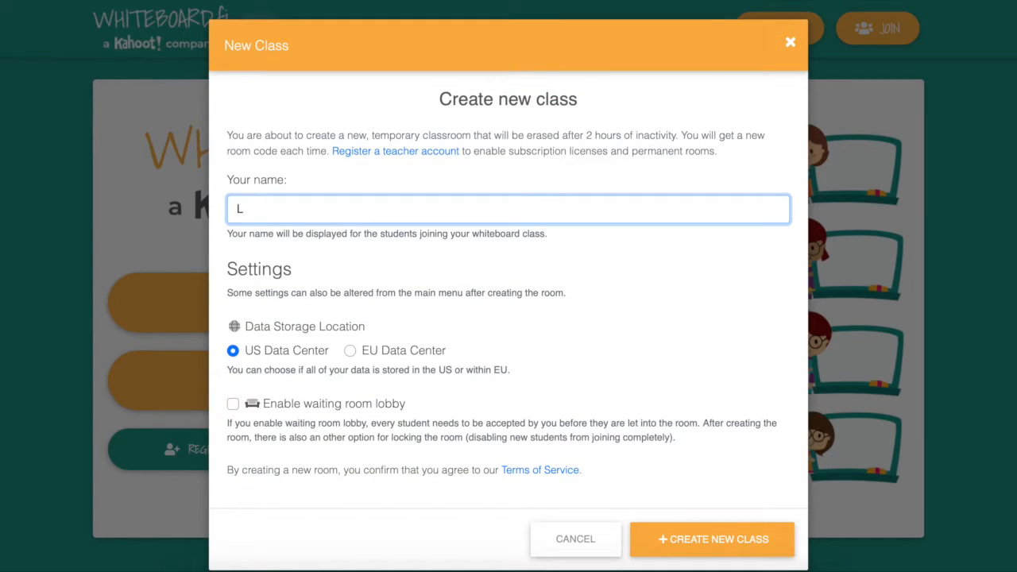
type("exi o")
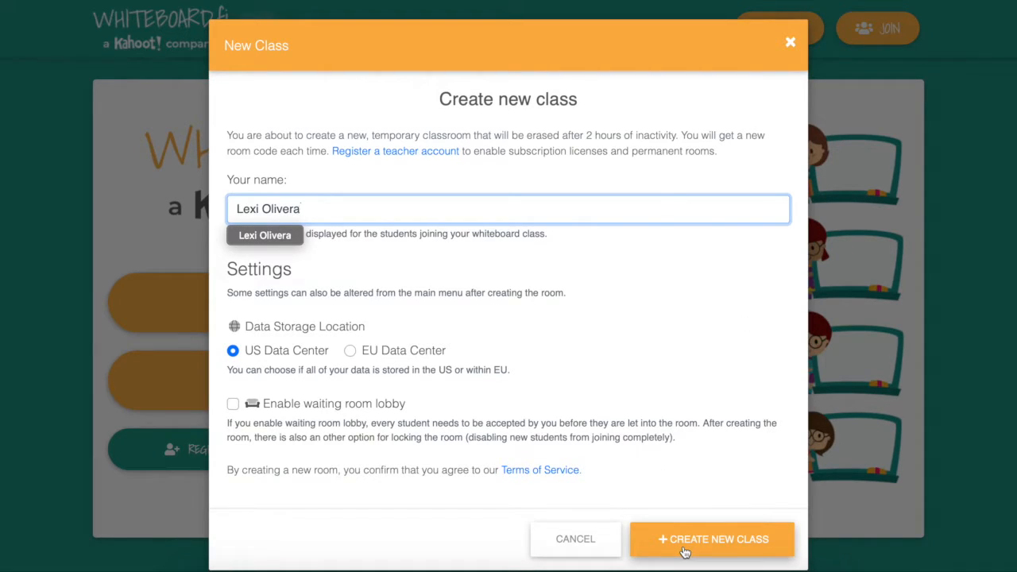
mouse_move(410, 407)
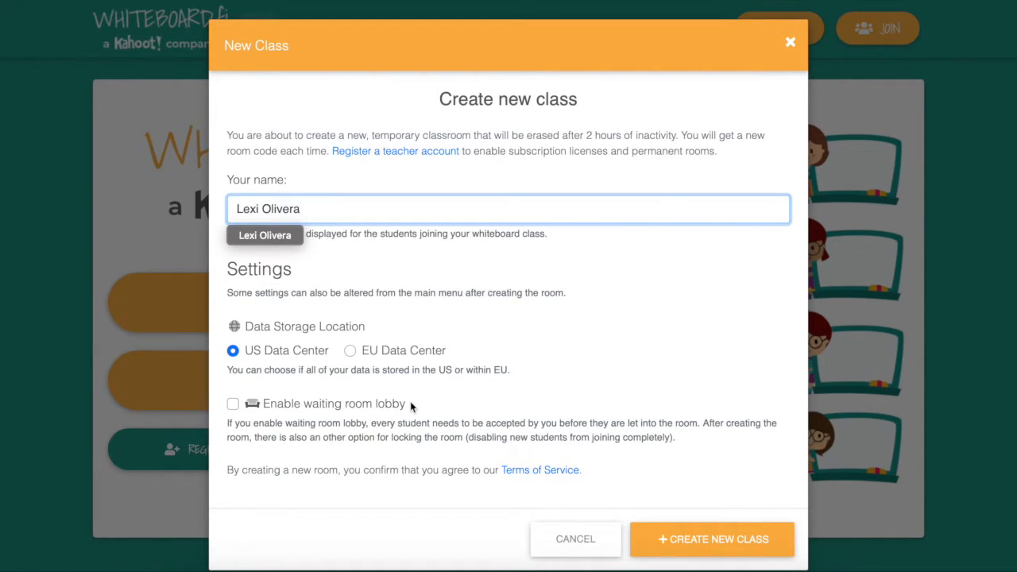
mouse_move(753, 502)
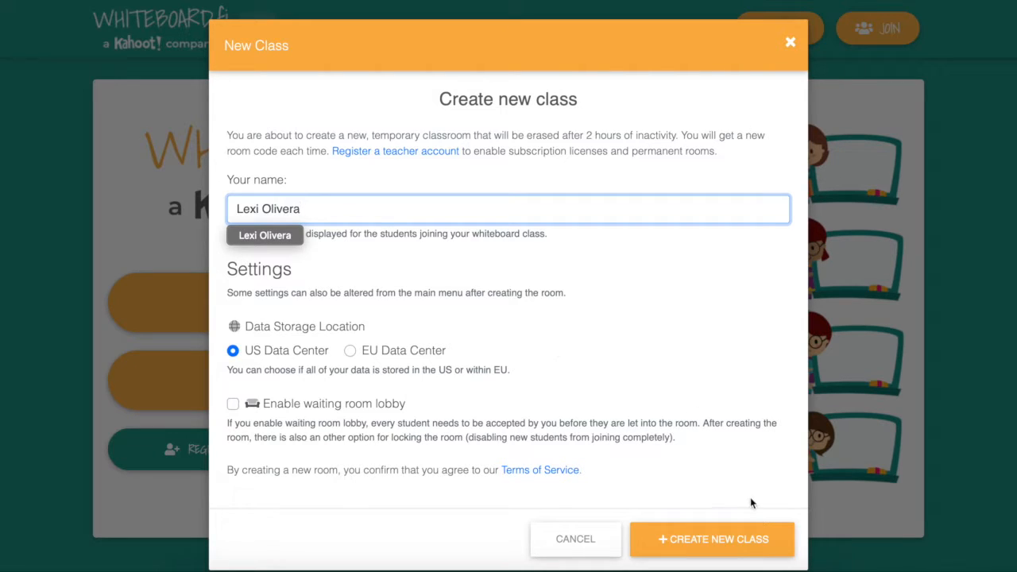
left_click(712, 539)
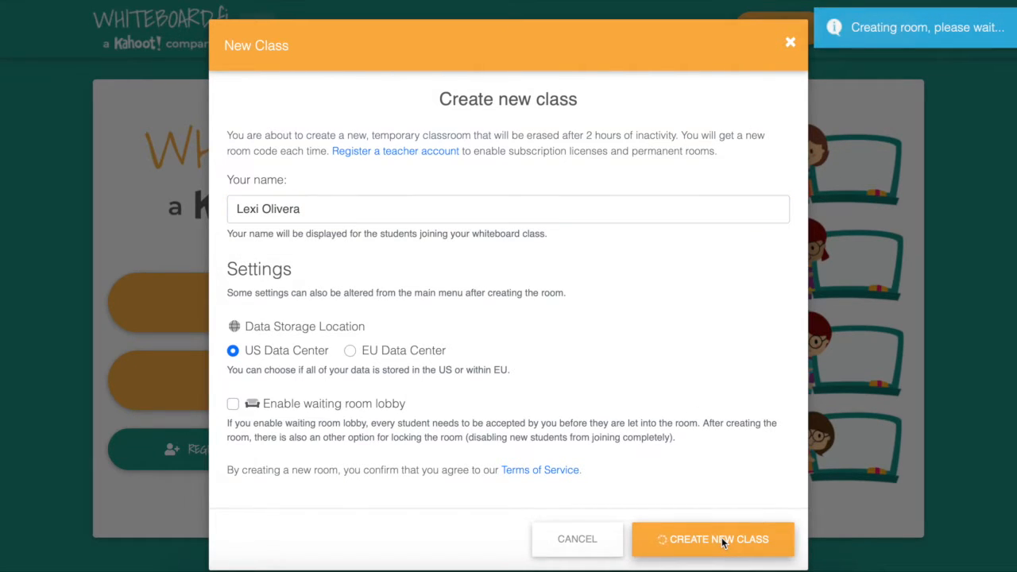
left_click(712, 538)
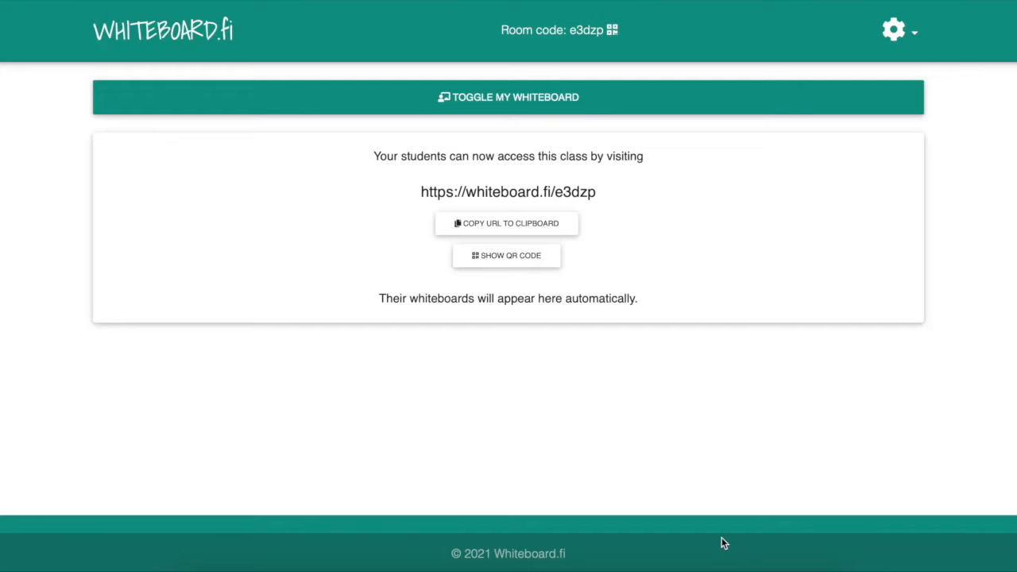
mouse_move(491, 76)
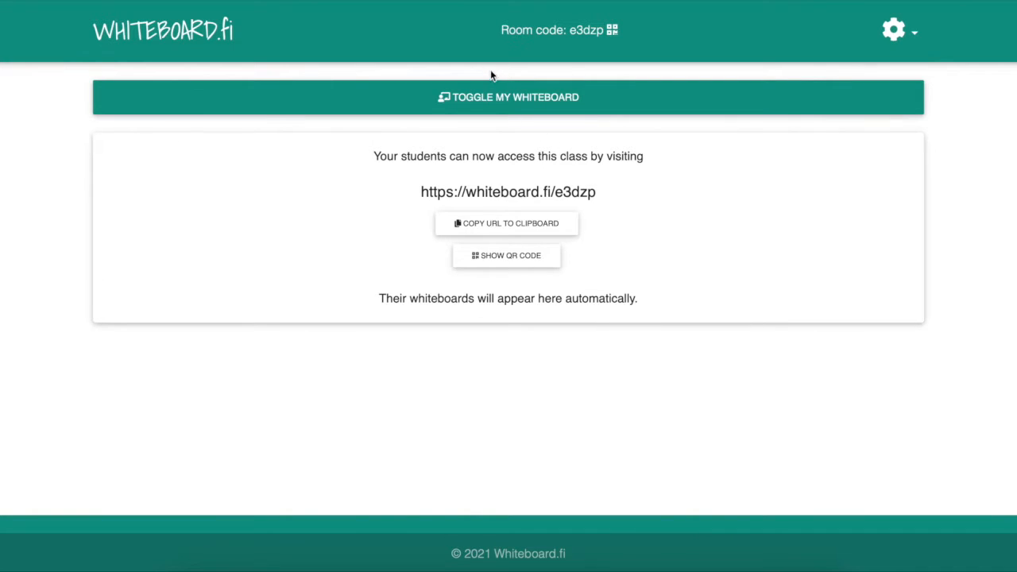
Toggle the teacher's own whiteboard on and bring the full blank canvas into view.
left_click(508, 97)
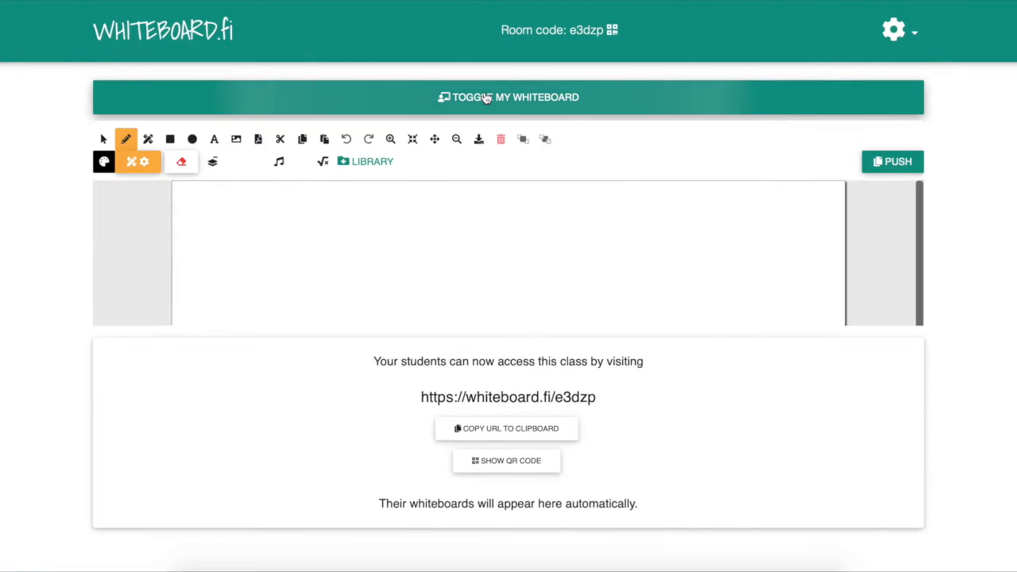
left_click(508, 96)
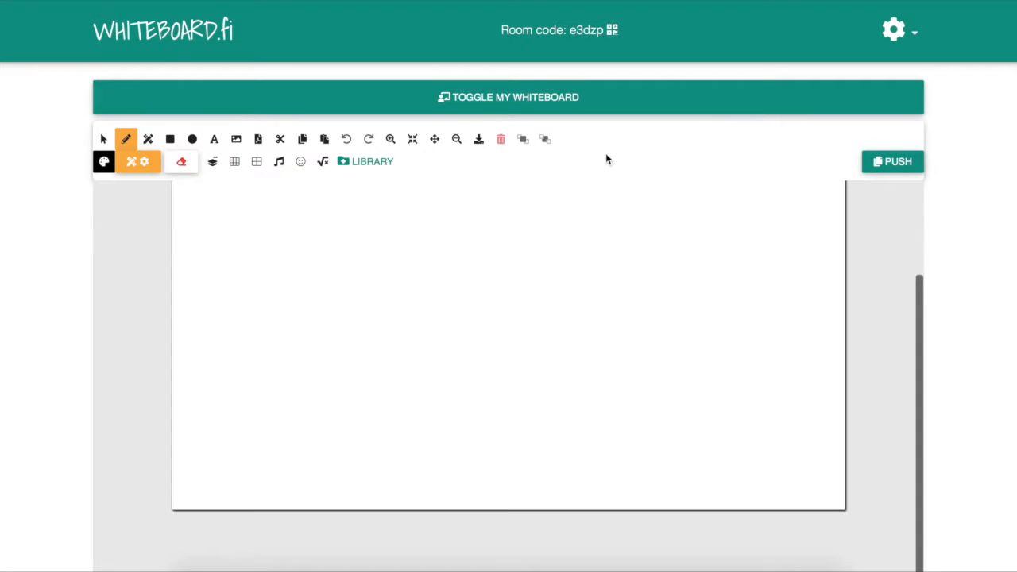
scroll("down", 3)
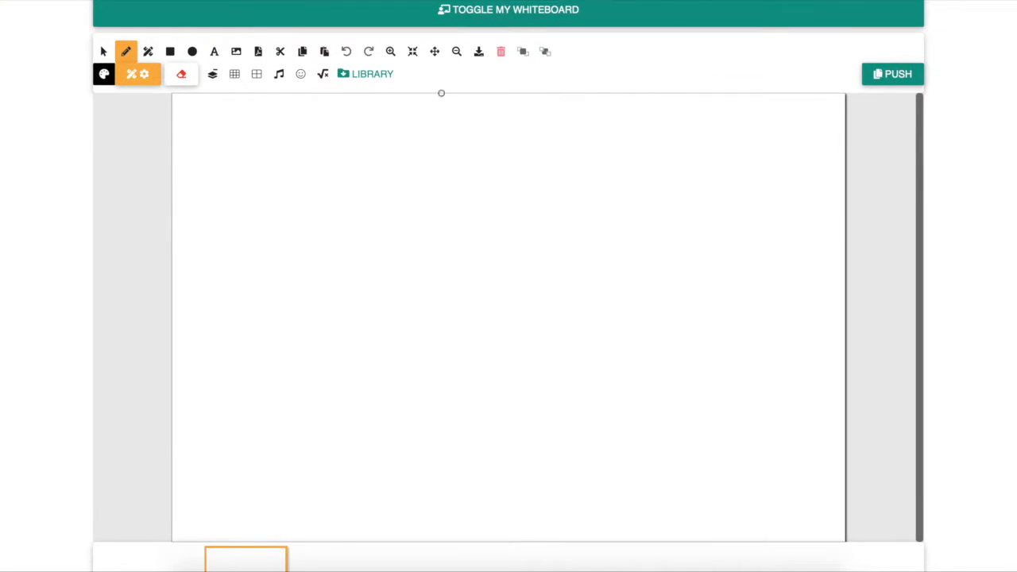
Try the Text tool, draw a freehand squiggle with the pen, and show the erase-and-clear choices.
left_click(213, 50)
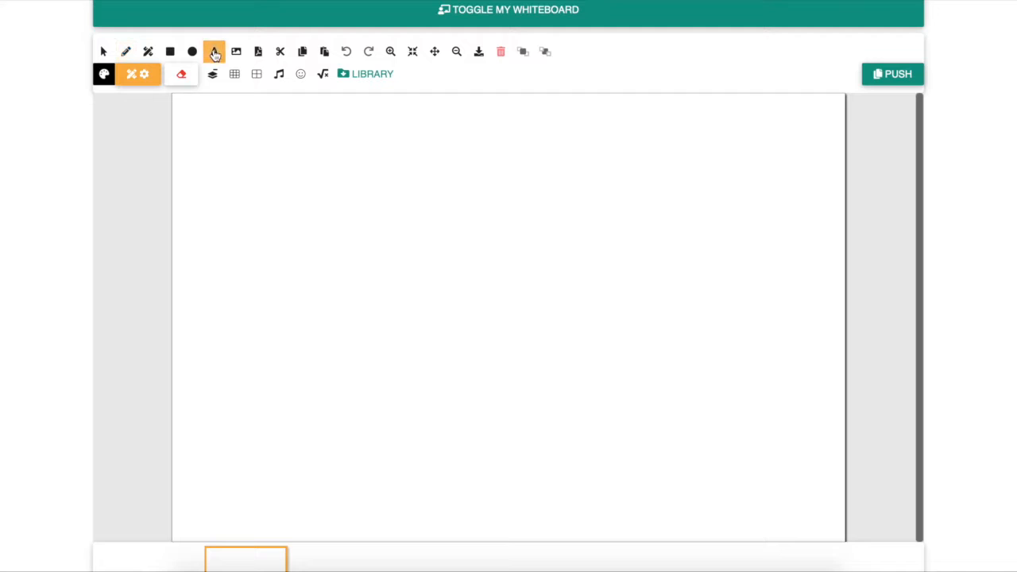
left_click(212, 51)
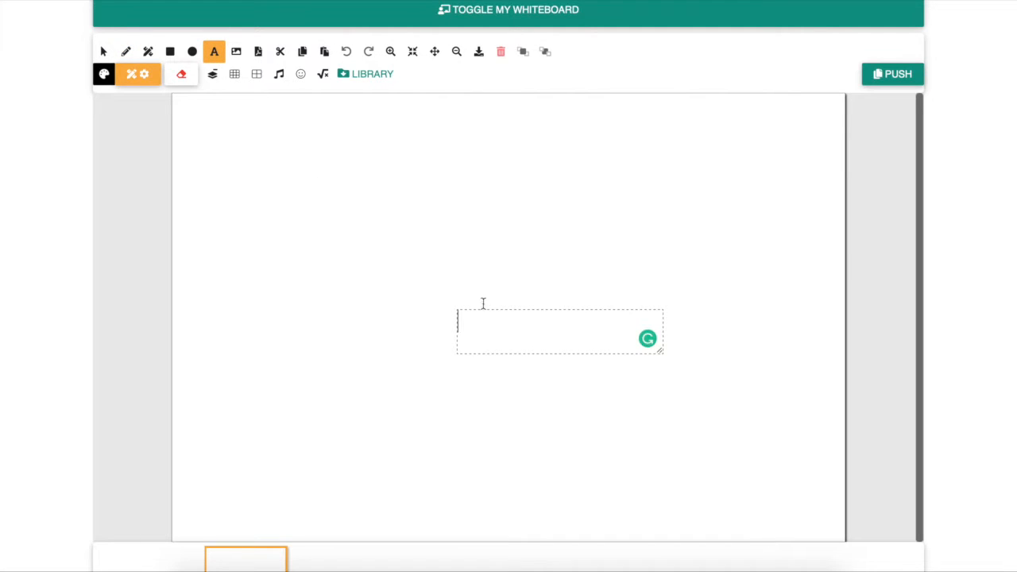
left_click(126, 51)
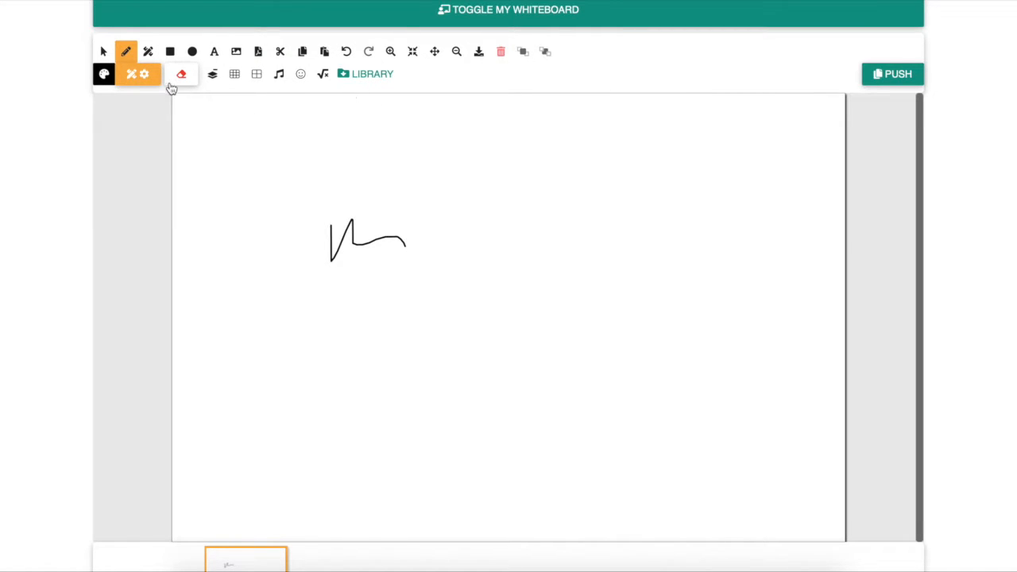
mouse_move(225, 40)
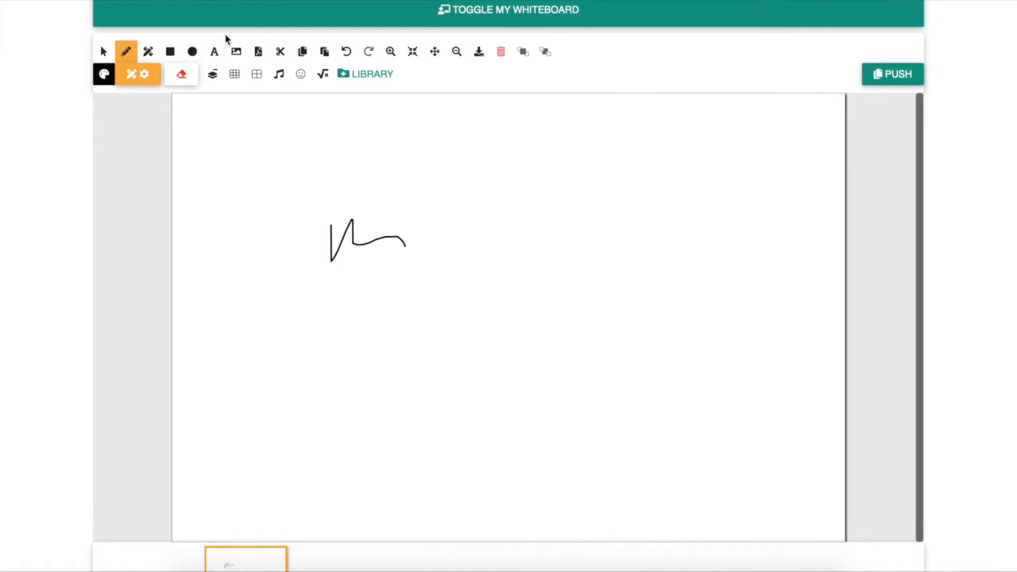
left_click(181, 75)
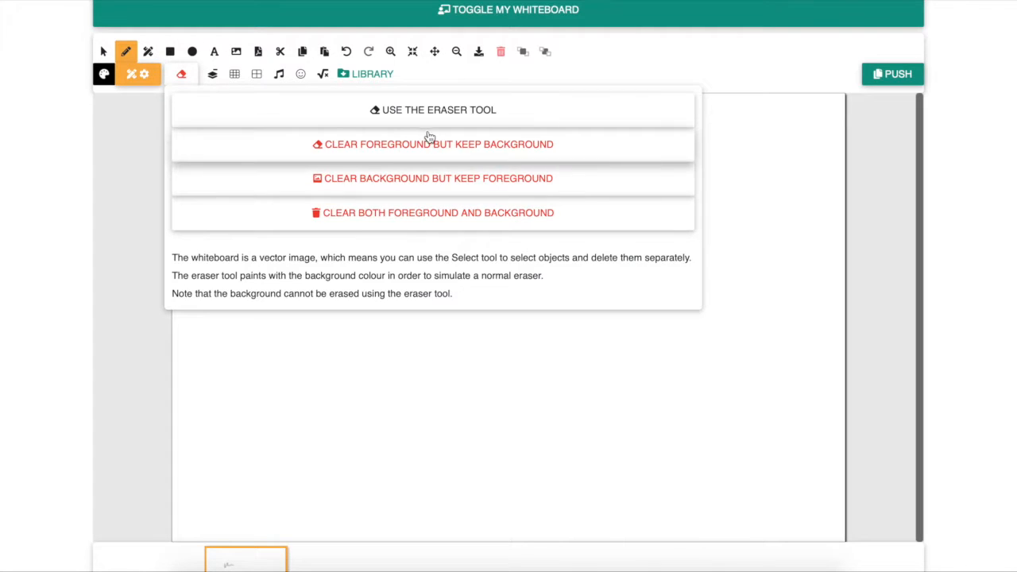
Clear the foreground to wipe the squiggle, then show the room options menu from the gear icon.
left_click(432, 110)
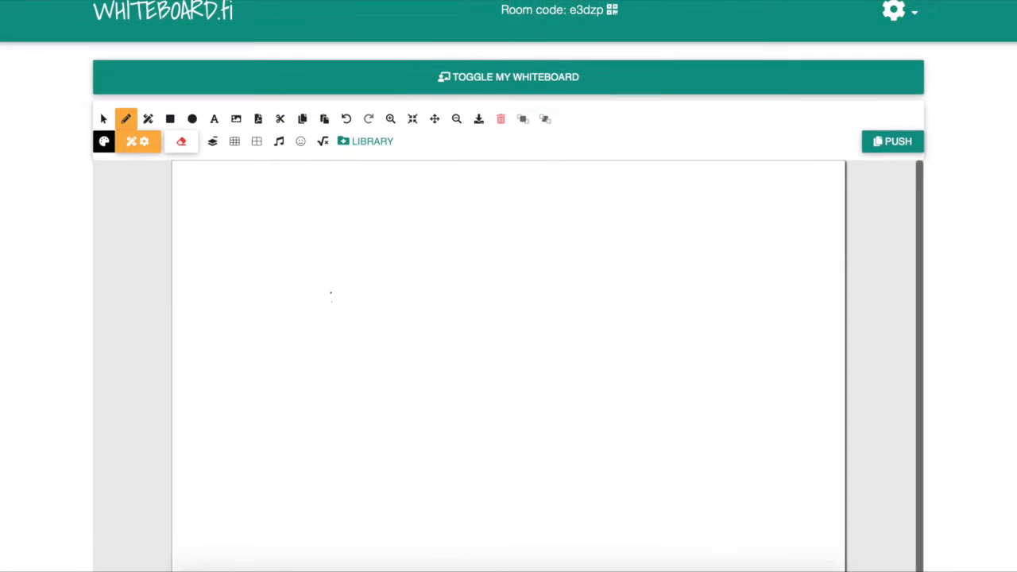
left_click(891, 140)
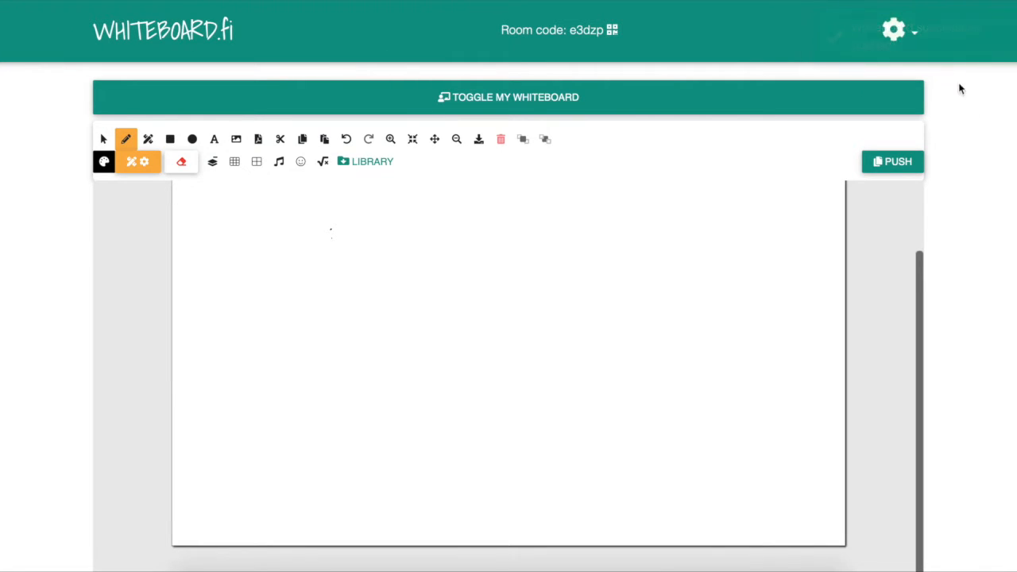
left_click(893, 30)
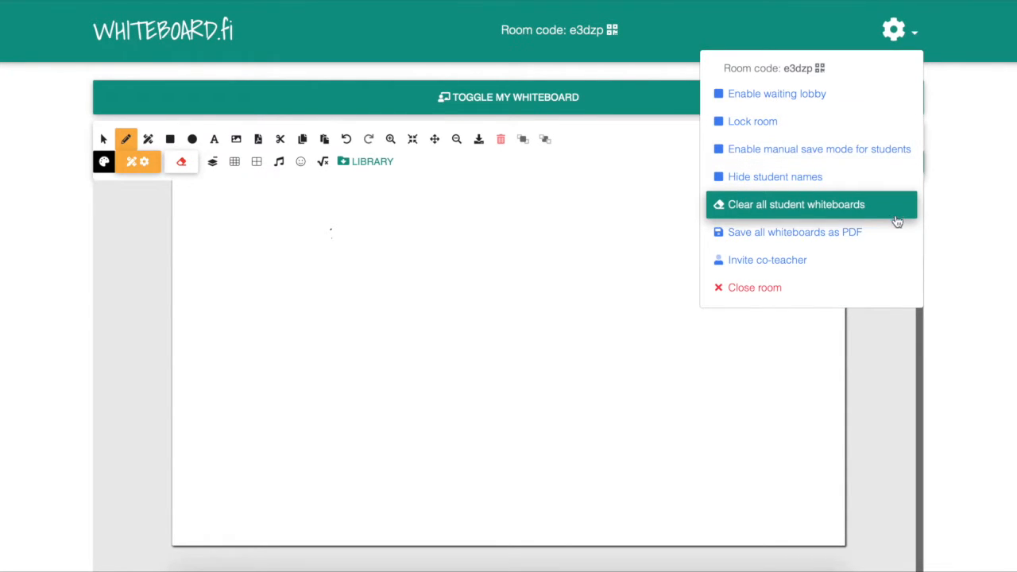
mouse_move(889, 260)
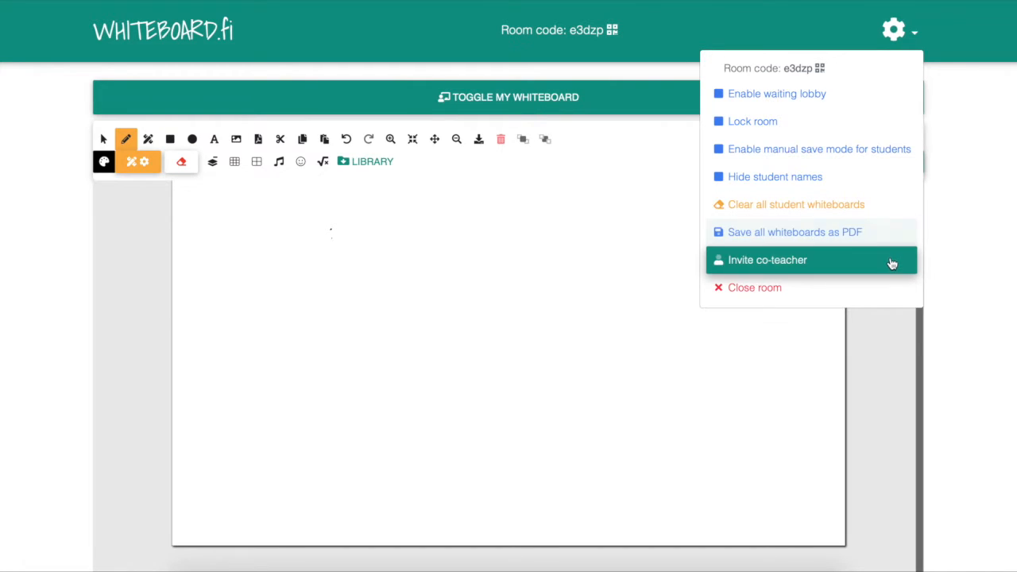
left_click(753, 287)
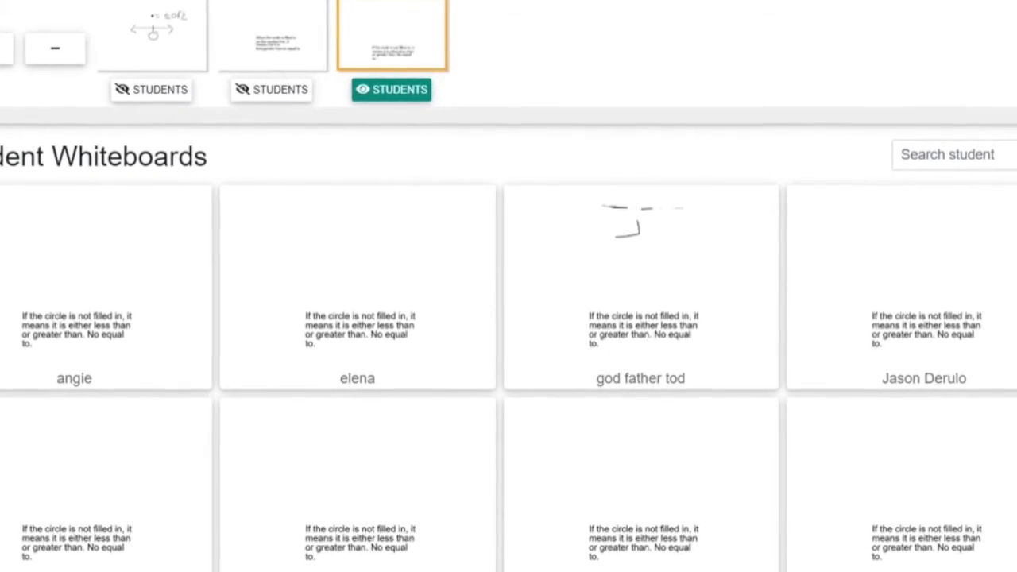
Scroll down and across to view the Student Whiteboards grid of named cards.
scroll("down", 3)
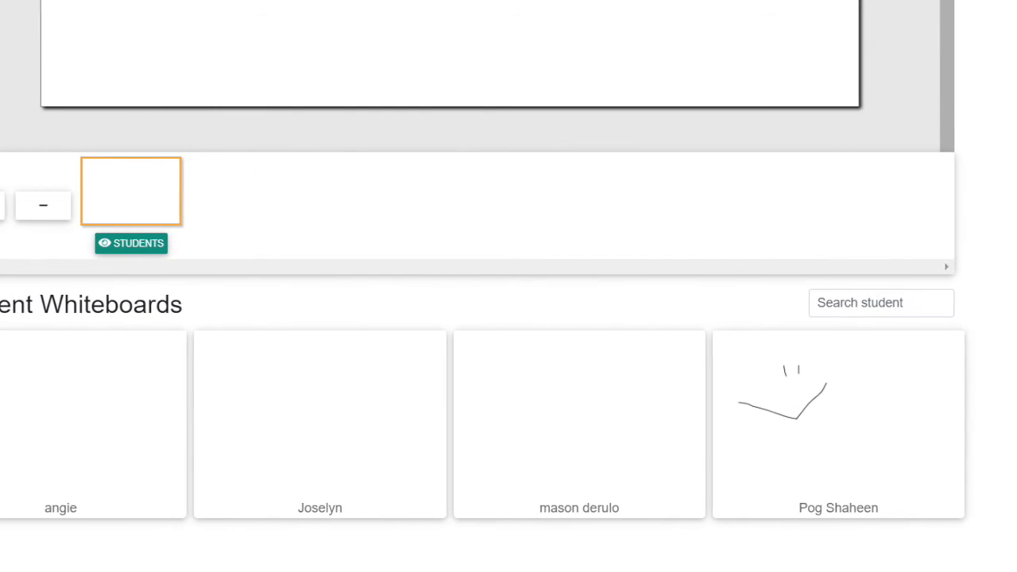
scroll("right", 3)
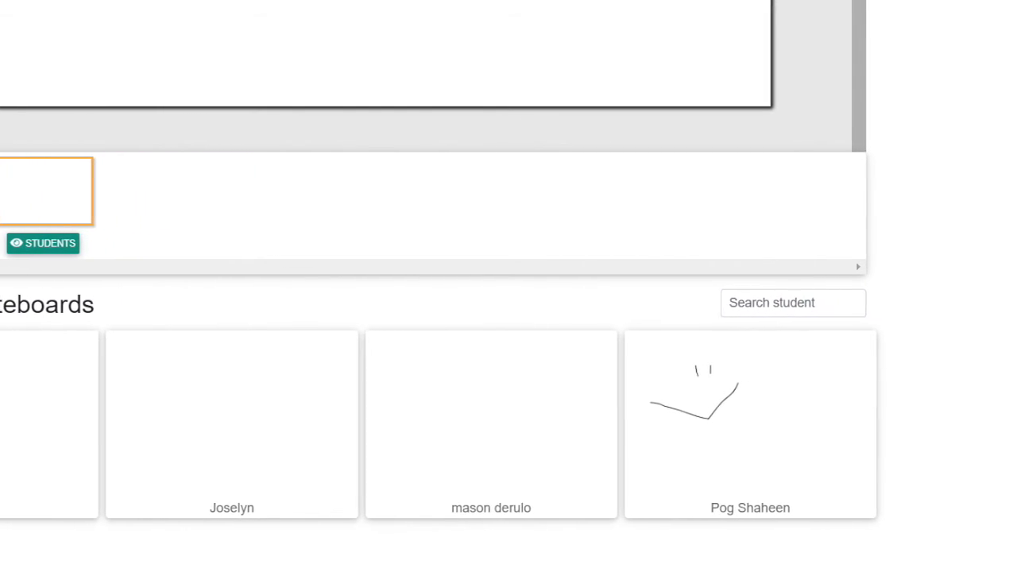